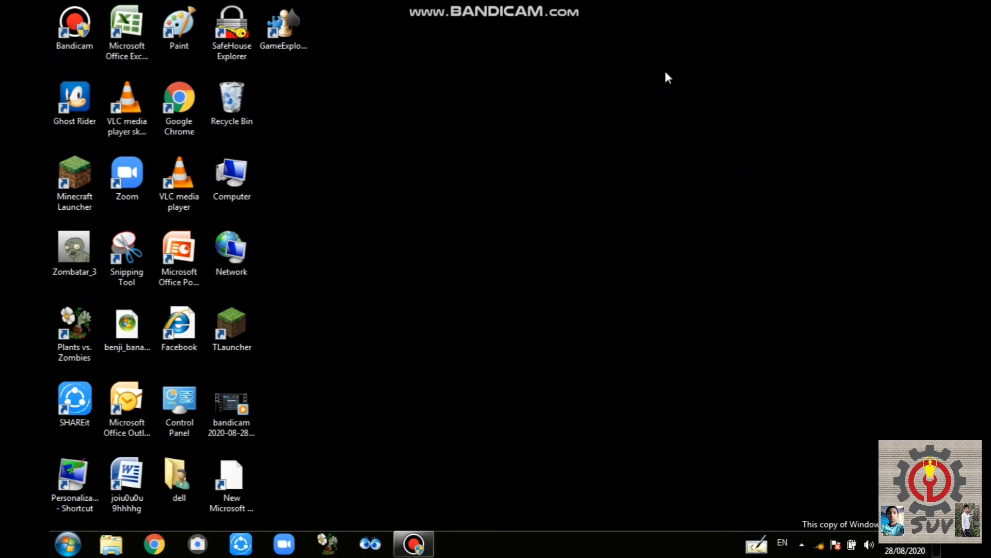
mouse_move(642, 241)
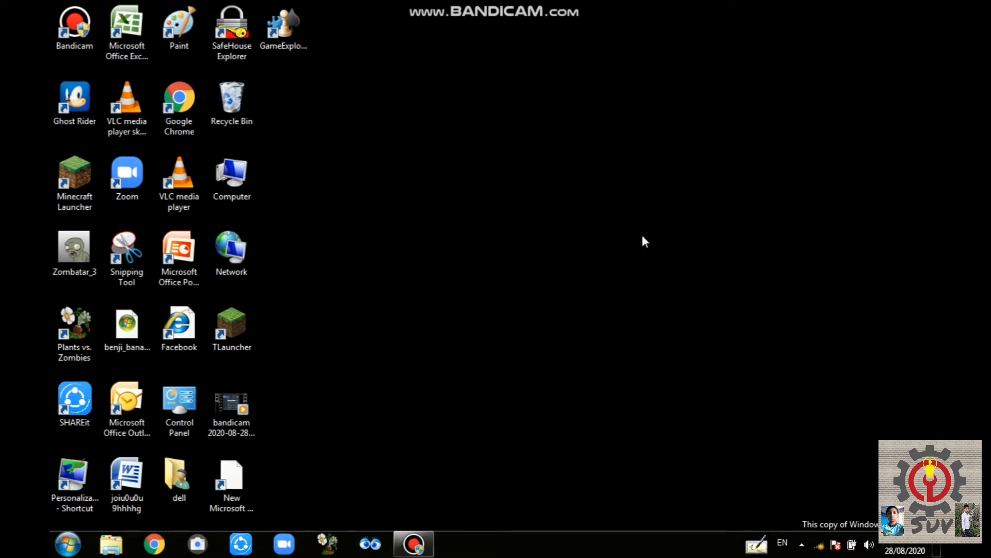
mouse_move(560, 276)
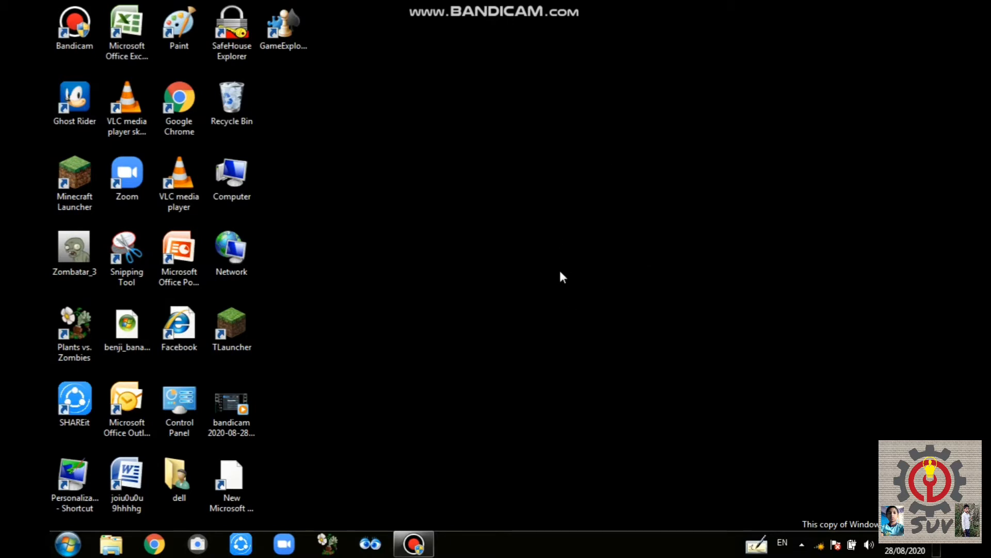
mouse_move(551, 274)
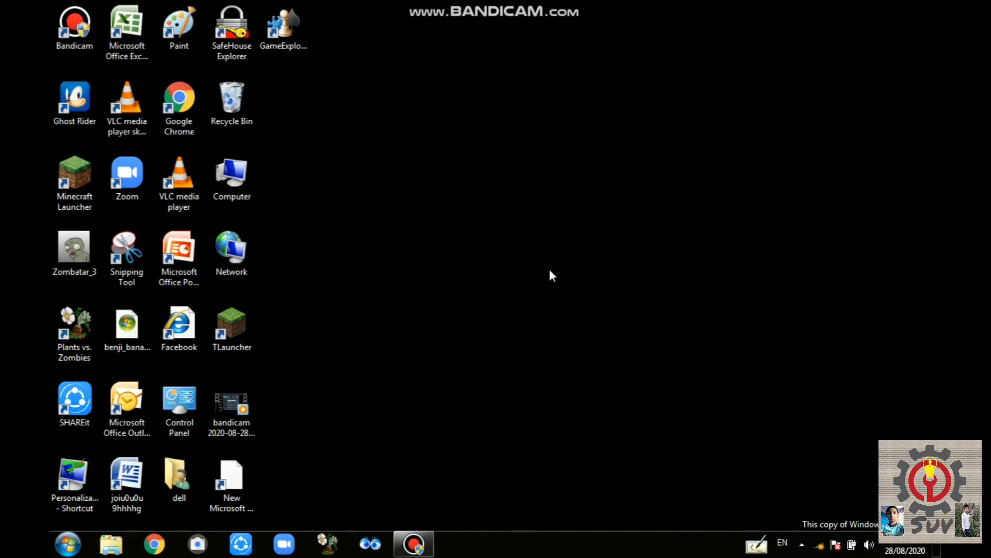
mouse_move(557, 276)
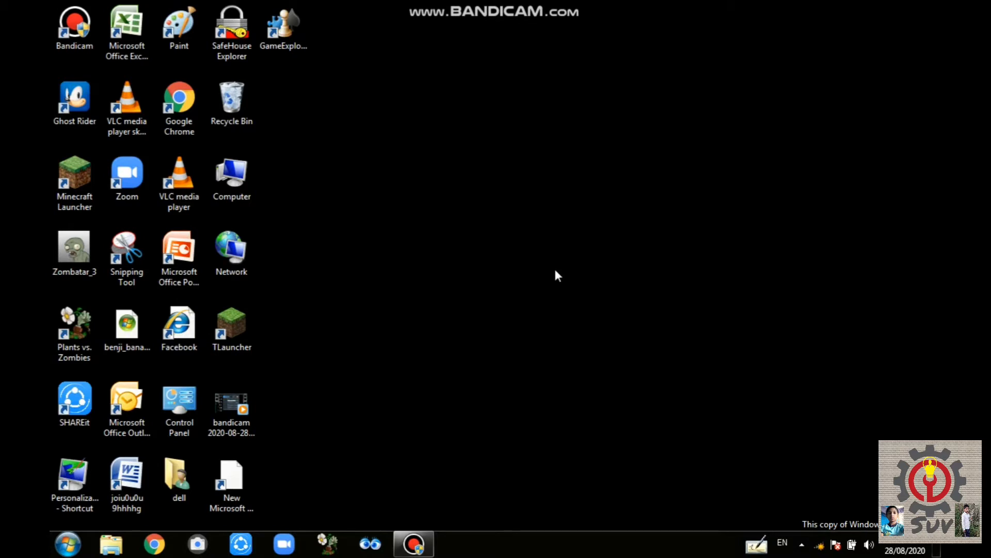
mouse_move(573, 246)
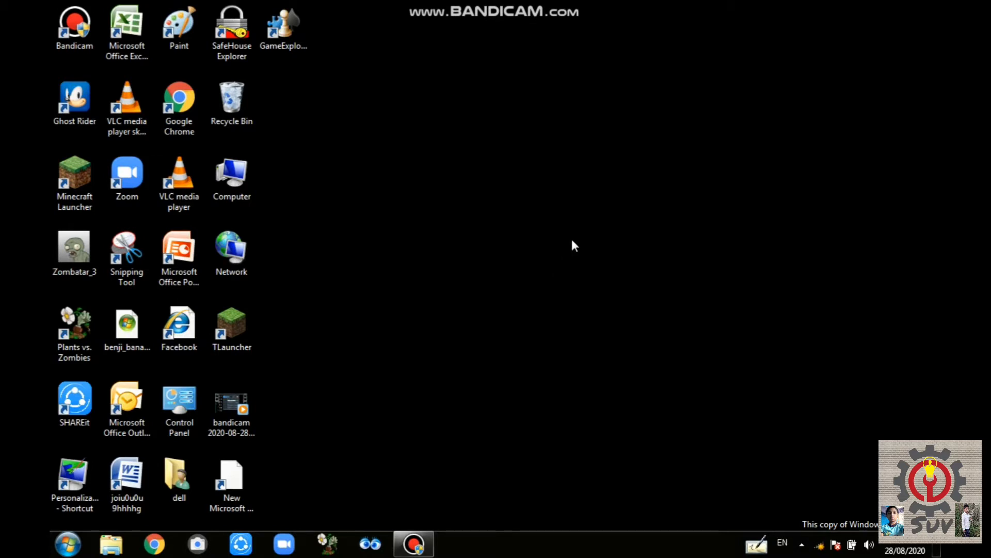
Search the Start menu for 'cont' so Control Panel appears at the top of results
left_click(66, 541)
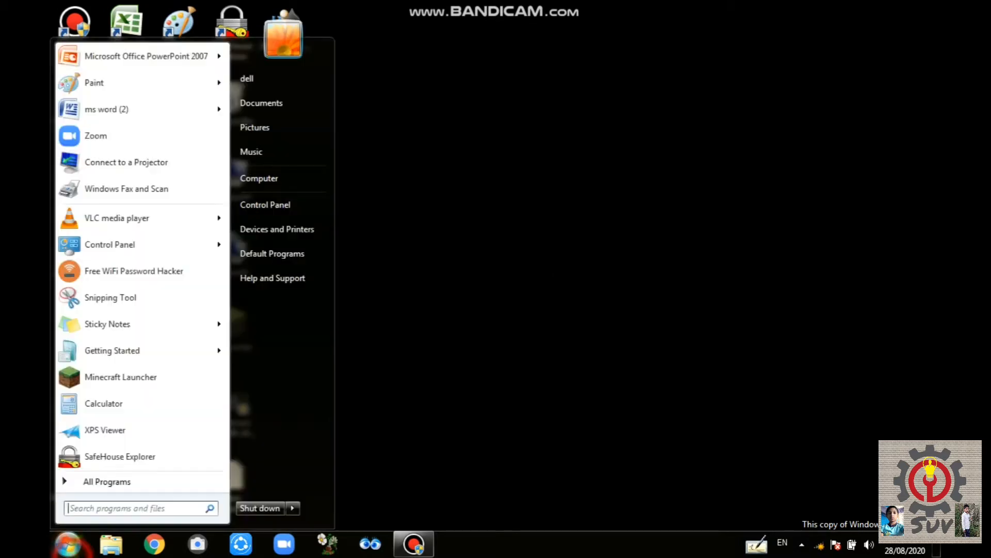
type("cont")
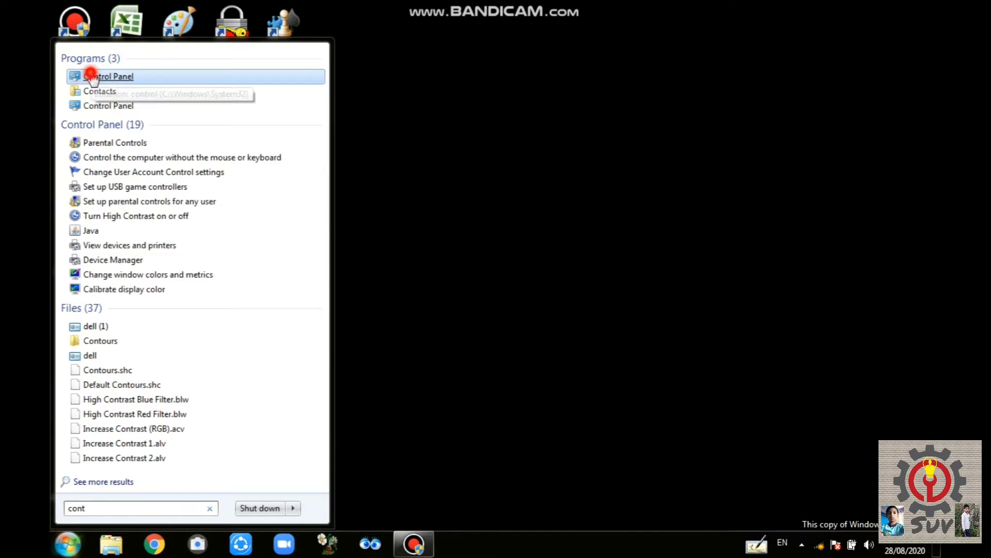
Launch Control Panel from the results and scroll the large-icon view down to Personalization
left_click(95, 76)
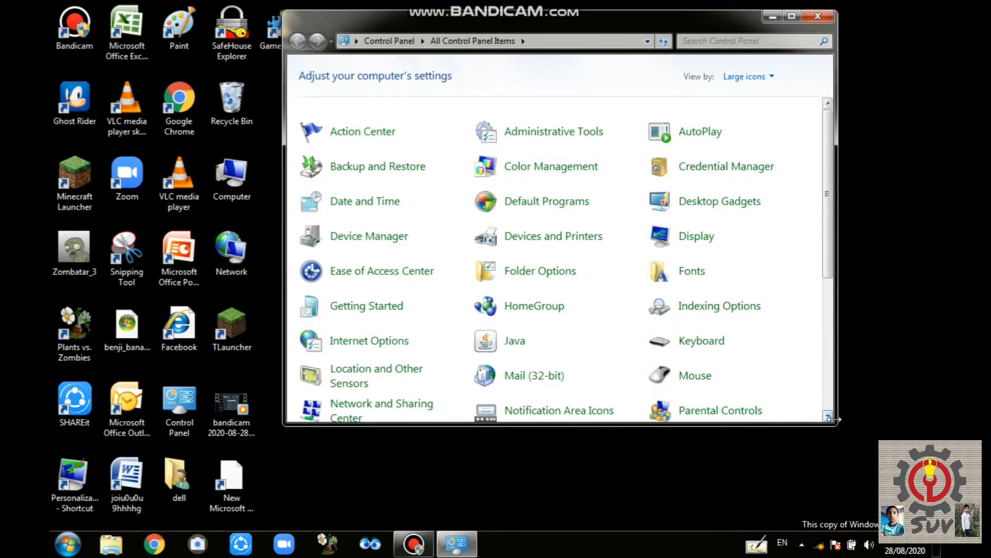
scroll("down", 3)
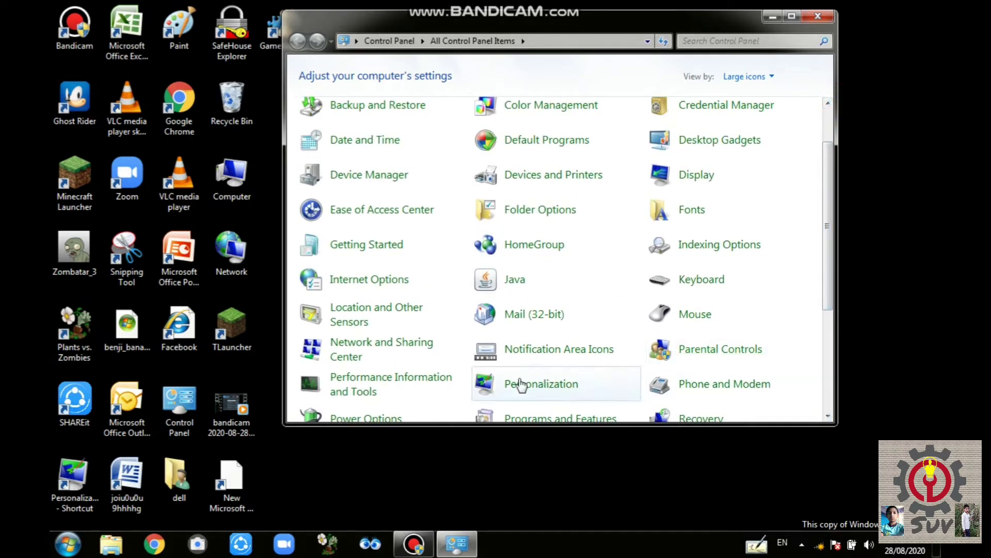
mouse_move(532, 387)
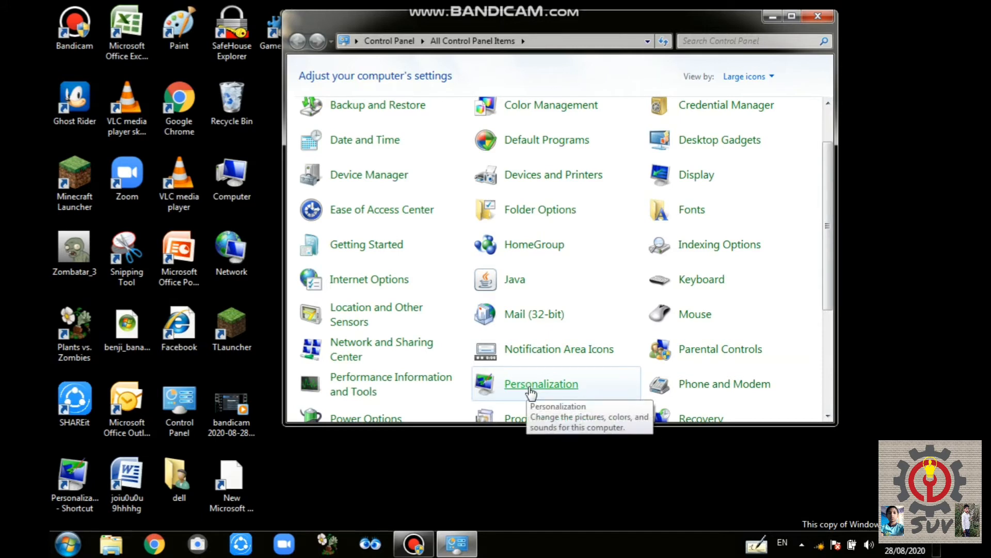
Apply the Architecture Aero theme in Personalization and minimize to check the wallpaper
left_click(541, 383)
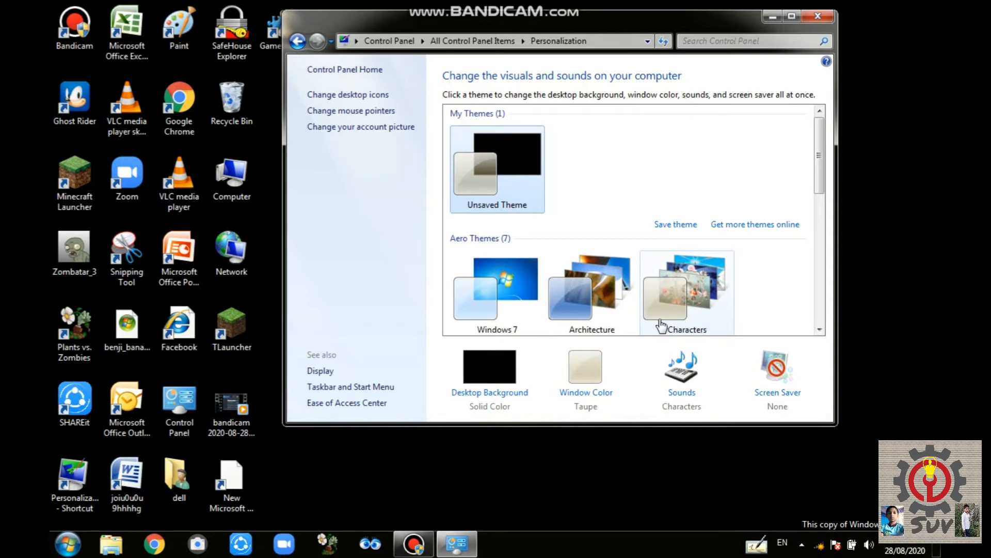
mouse_move(516, 309)
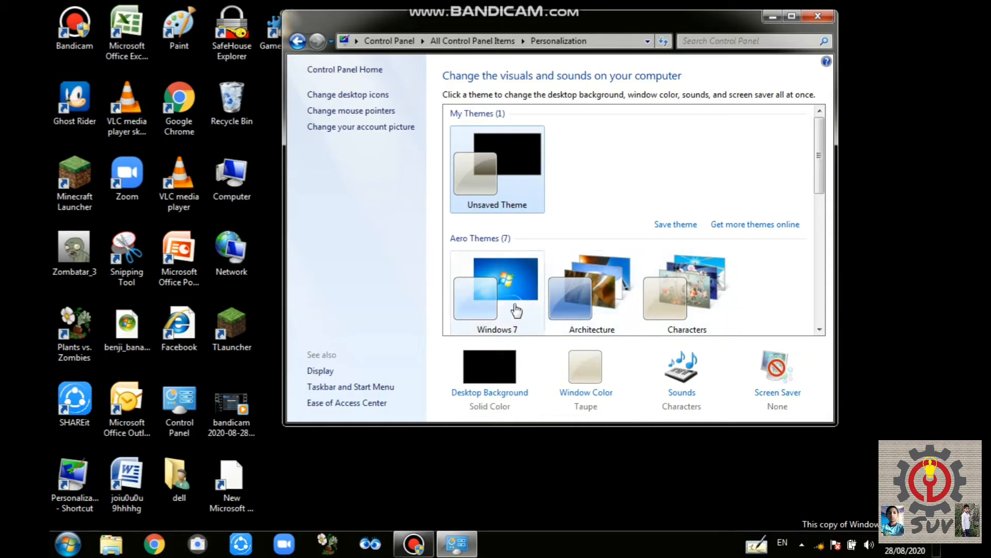
mouse_move(645, 310)
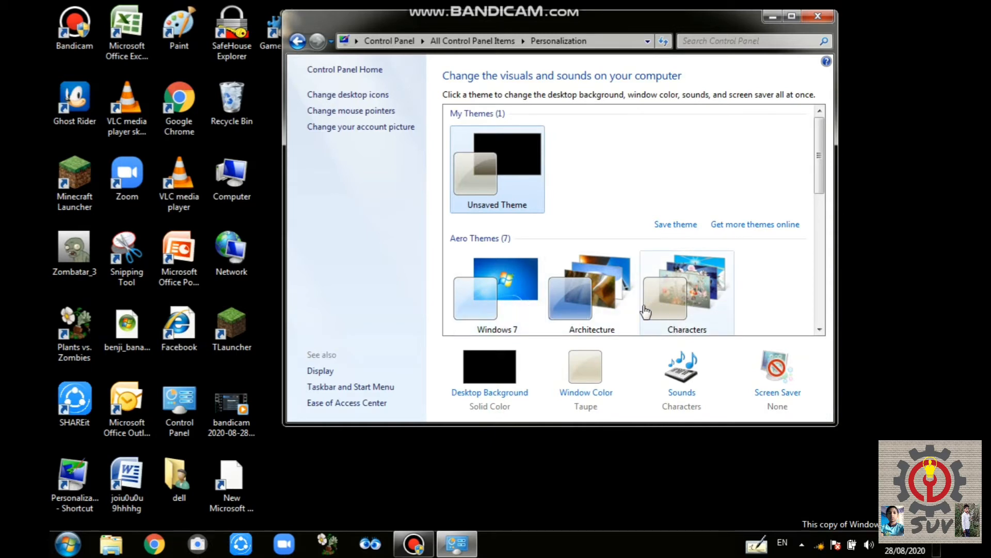
left_click(592, 293)
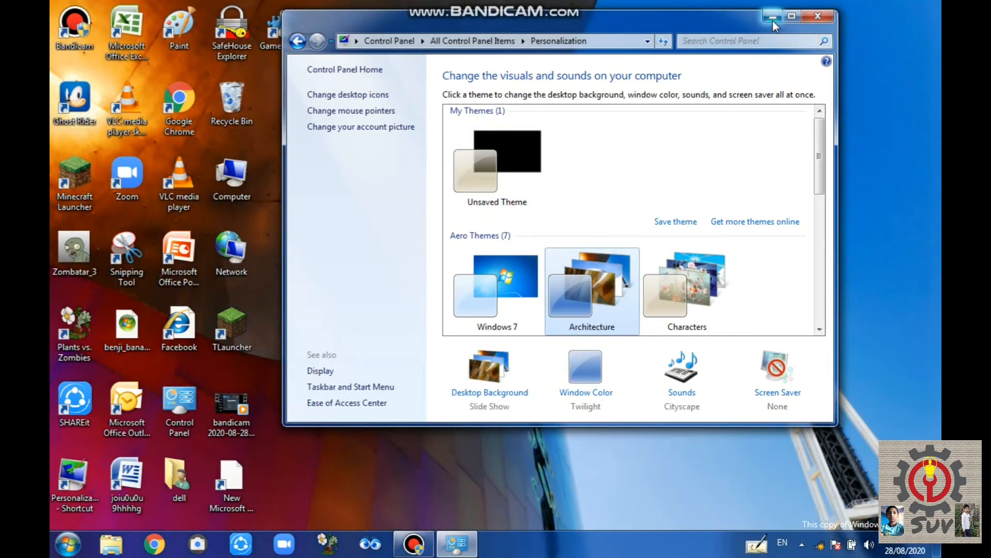
left_click(770, 16)
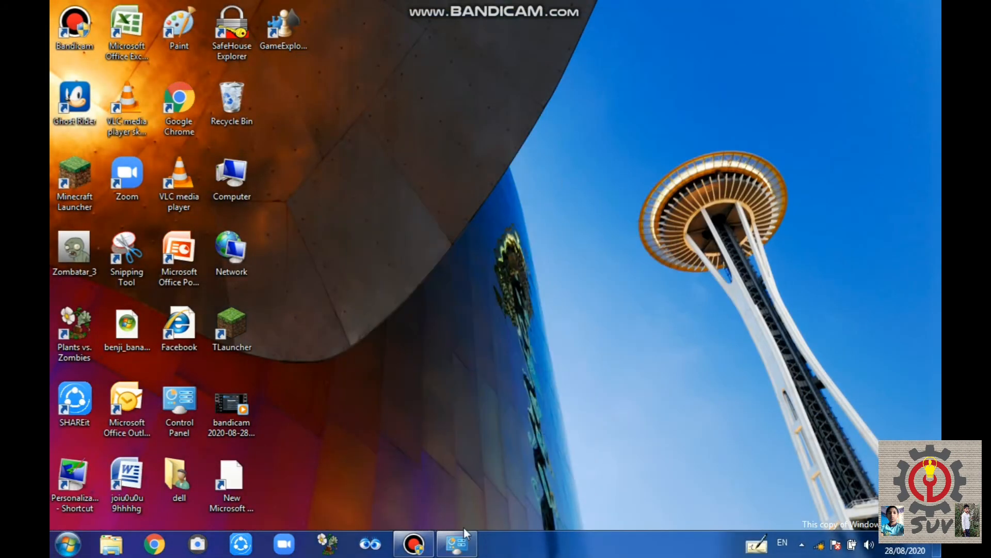
Restore the Personalization window and apply the Characters Aero theme instead
left_click(458, 543)
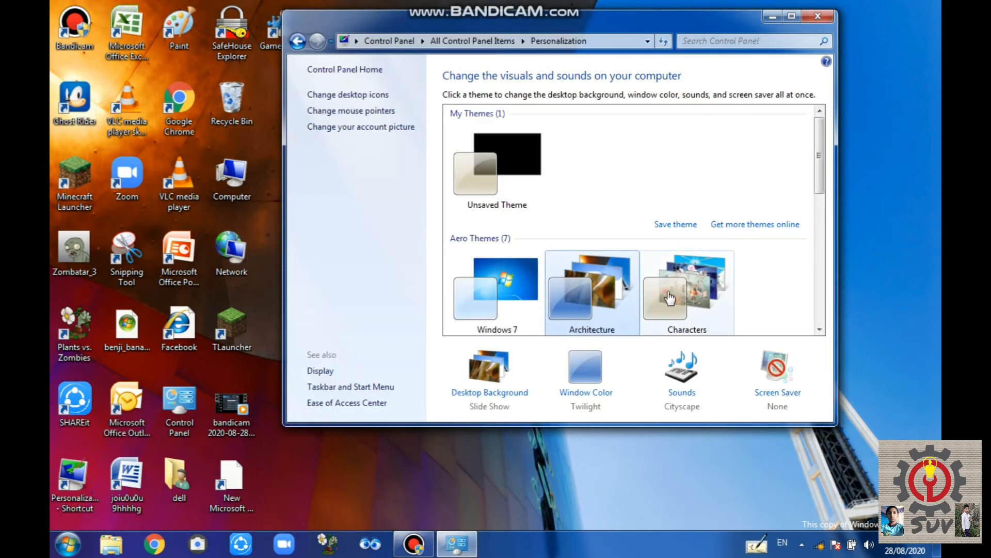
left_click(665, 295)
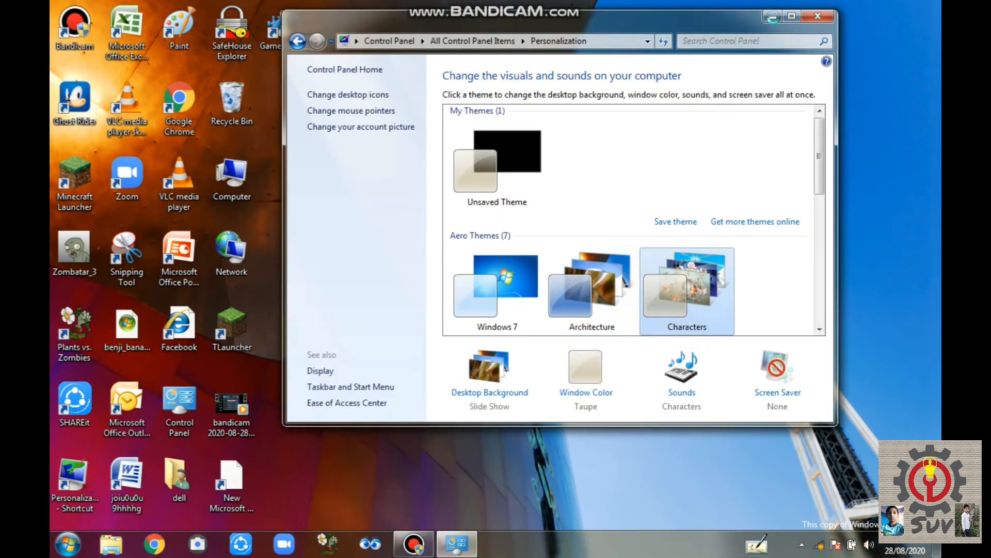
mouse_move(780, 21)
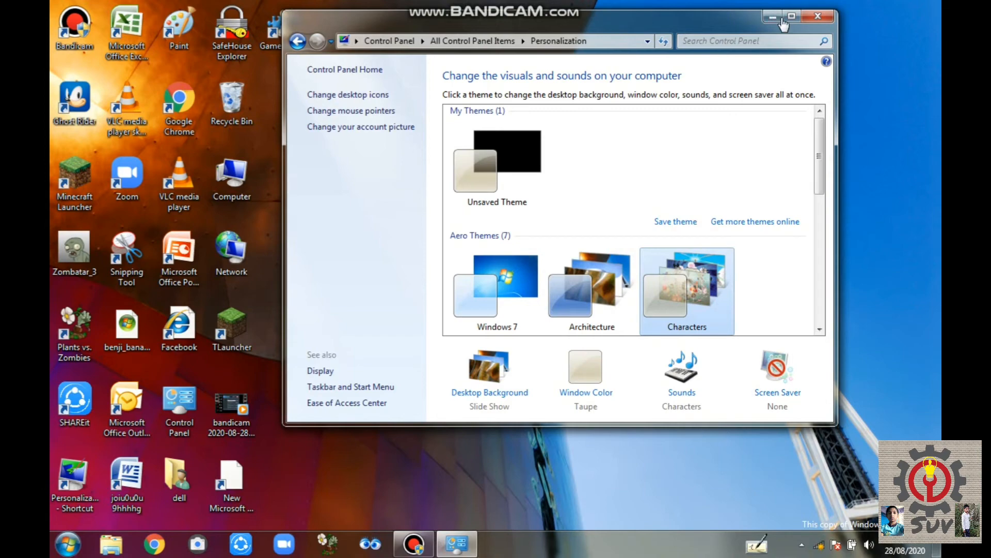